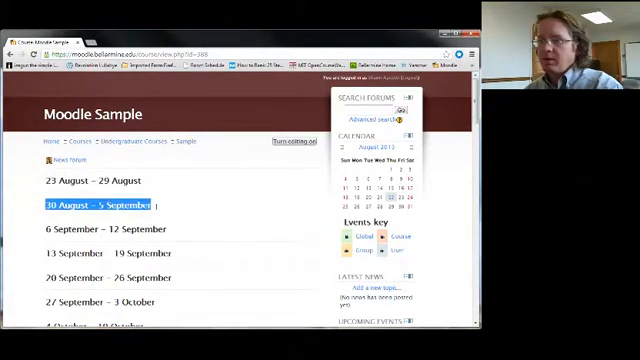
Step: Scroll down the Sample course page to the Course administration settings
left_click(90, 228)
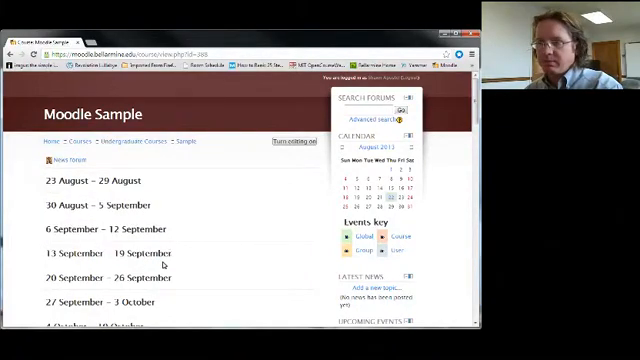
scroll("down", 3)
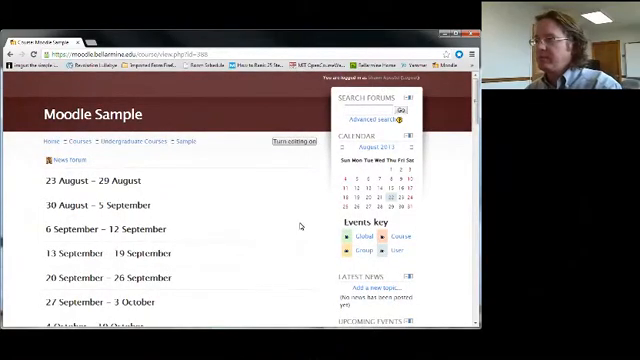
scroll("down", 3)
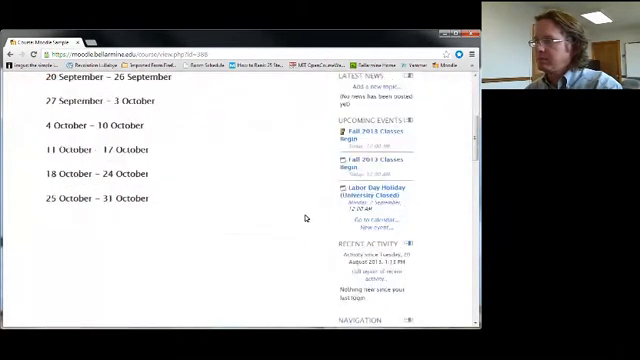
scroll("down", 3)
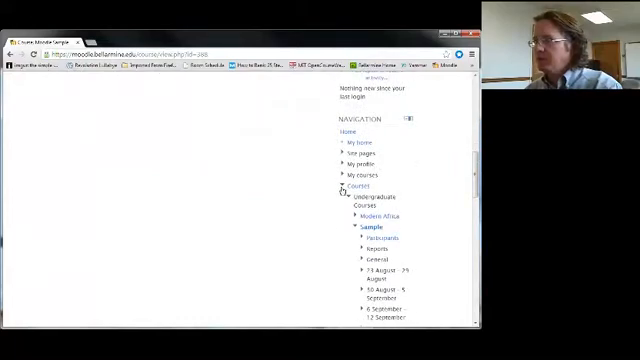
scroll("down", 3)
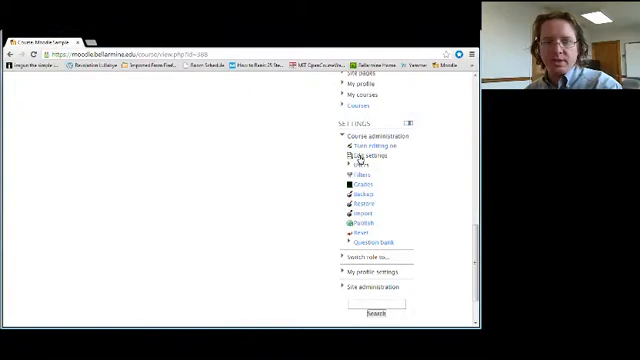
mouse_move(258, 214)
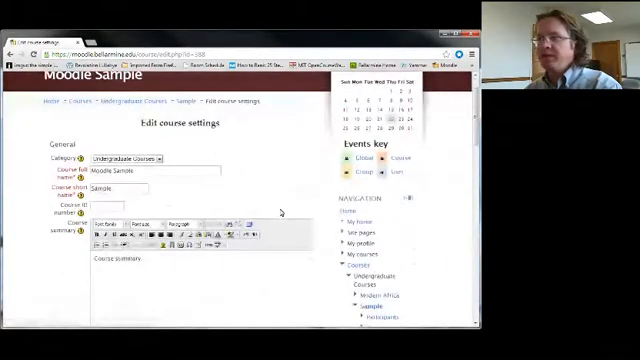
left_click(130, 158)
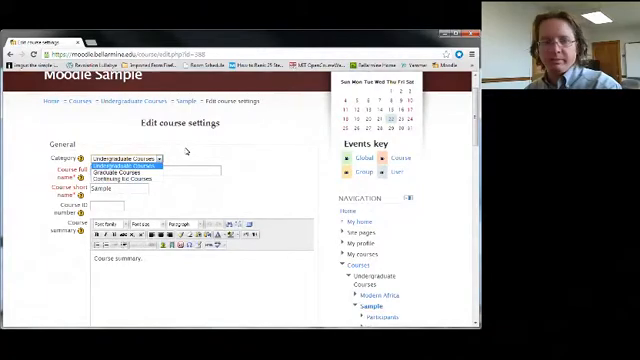
left_click(125, 161)
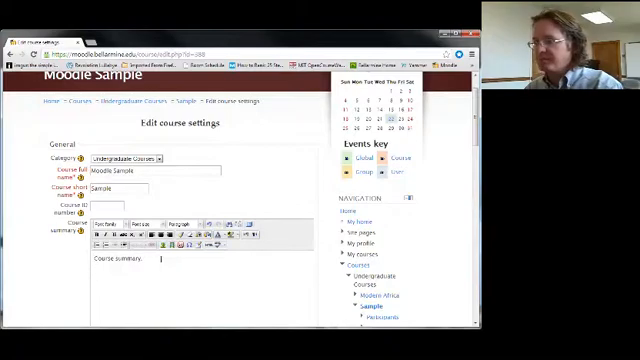
Step: Add the ID line 'DEPTxxx_SEC_FA2013' beneath the existing course summary text
type("DEPTxxx SEC FA2013")
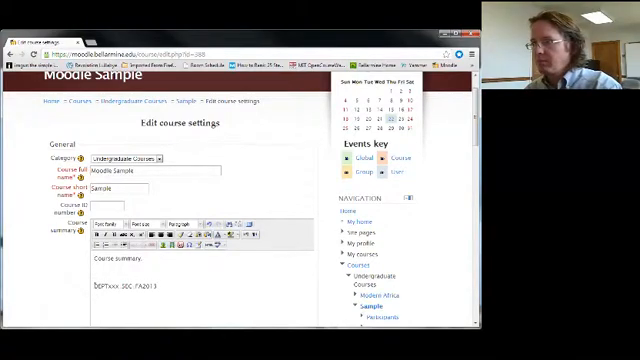
left_click(140, 222)
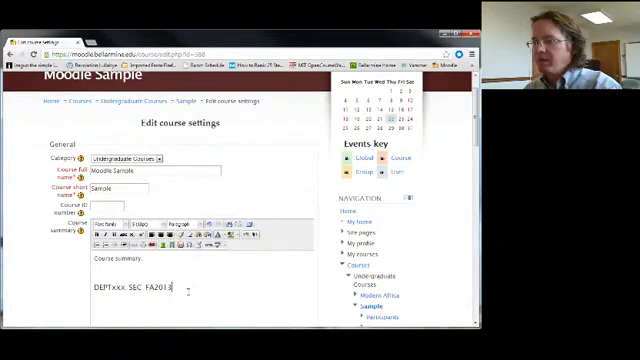
scroll("down", 3)
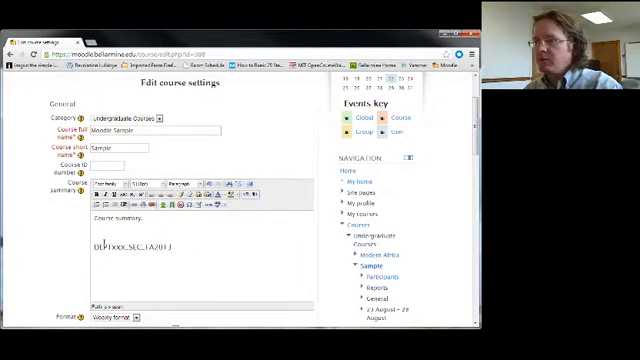
type("FC_FA2013")
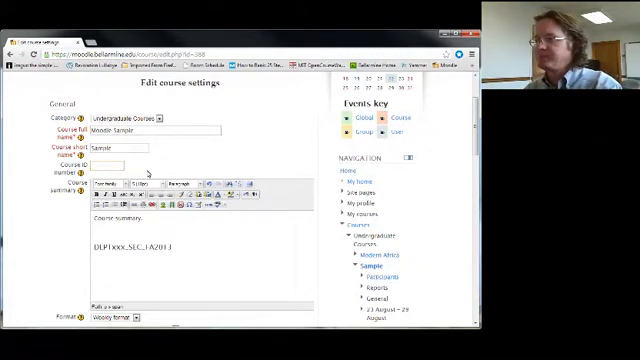
Step: Set the number of topic sections to 3 and scroll down the form
scroll("down", 3)
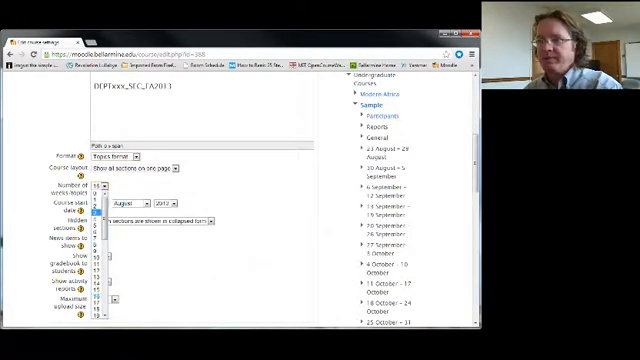
left_click(98, 190)
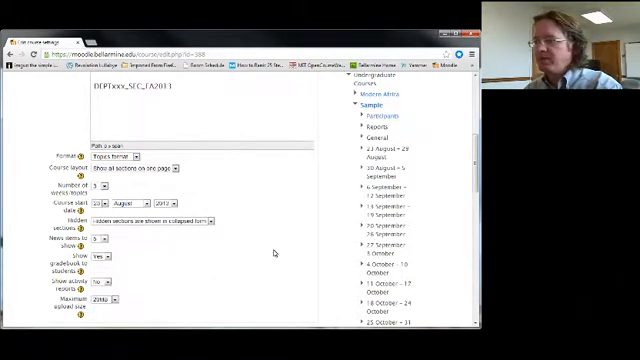
scroll("down", 3)
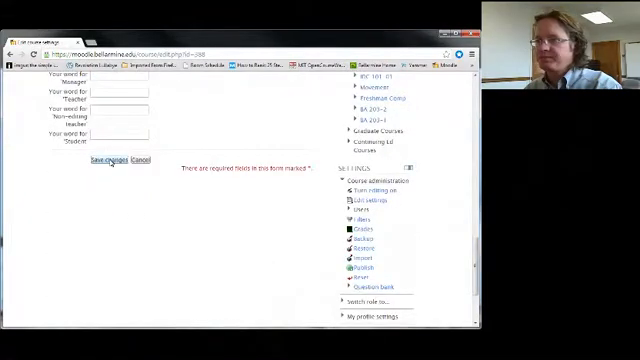